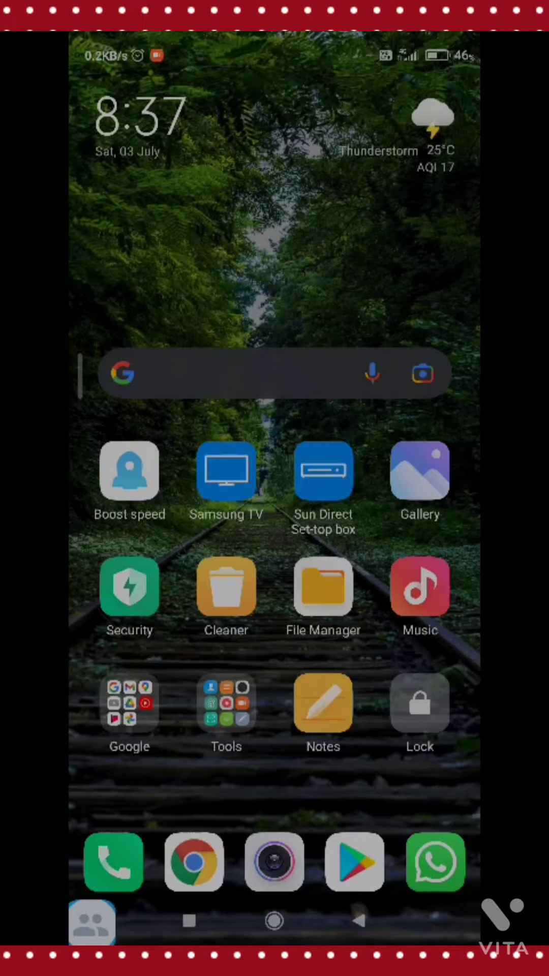
Launch Microsoft Teams from the home screen to reach its sign-in page
scroll("up", 3)
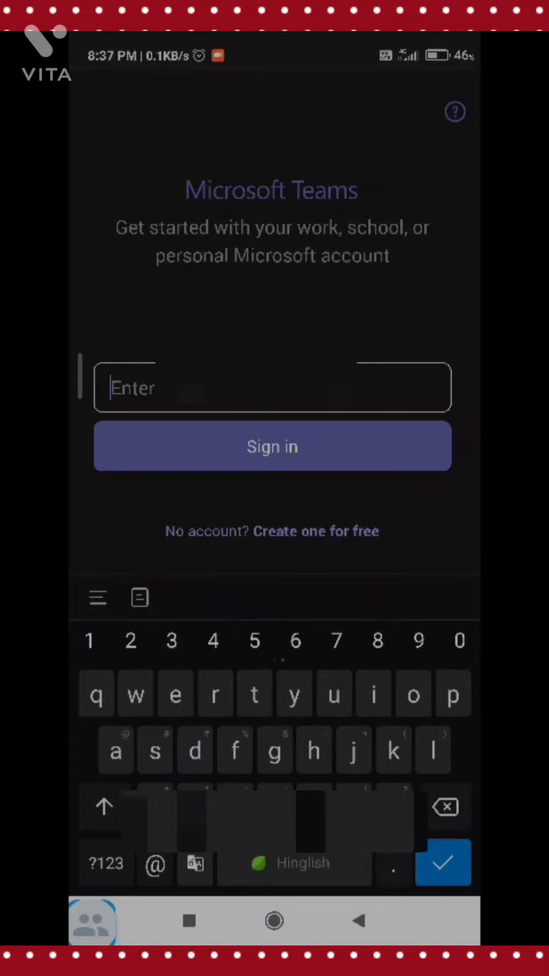
Enter the school ID in the sign-in field and submit it
type("39")
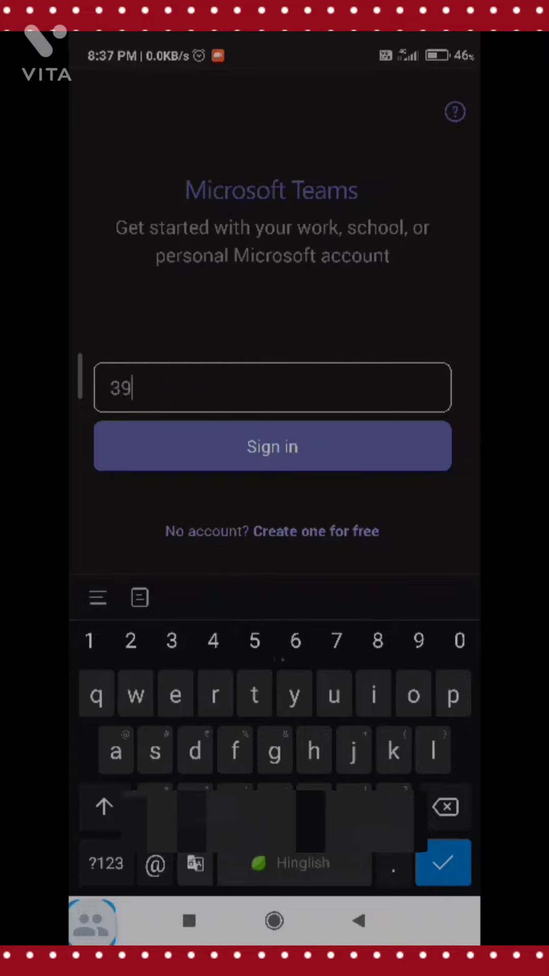
type("5")
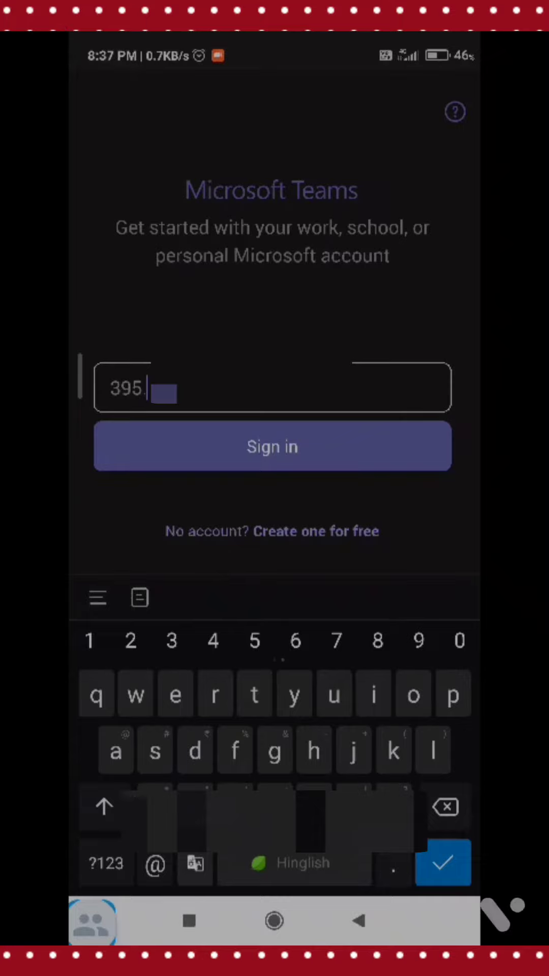
type("t")
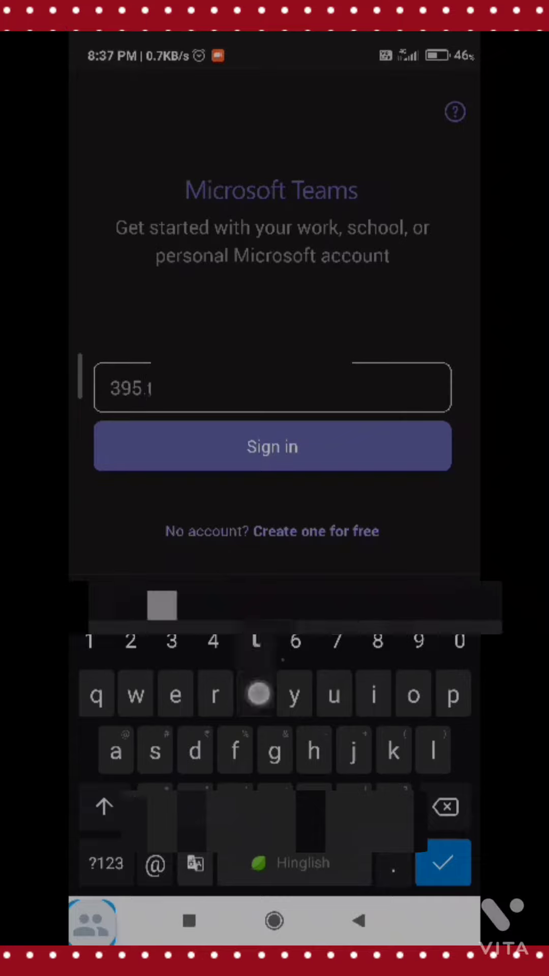
key("t")
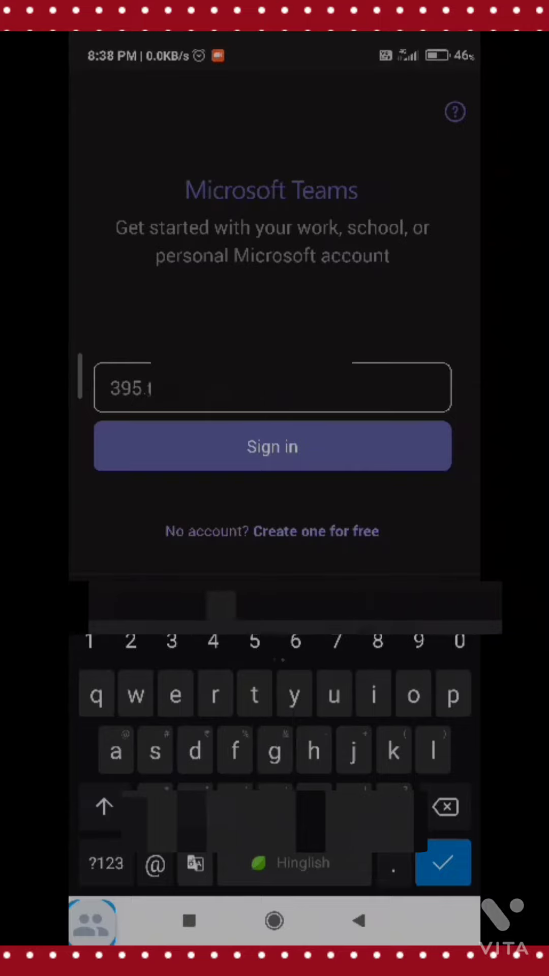
left_click(273, 445)
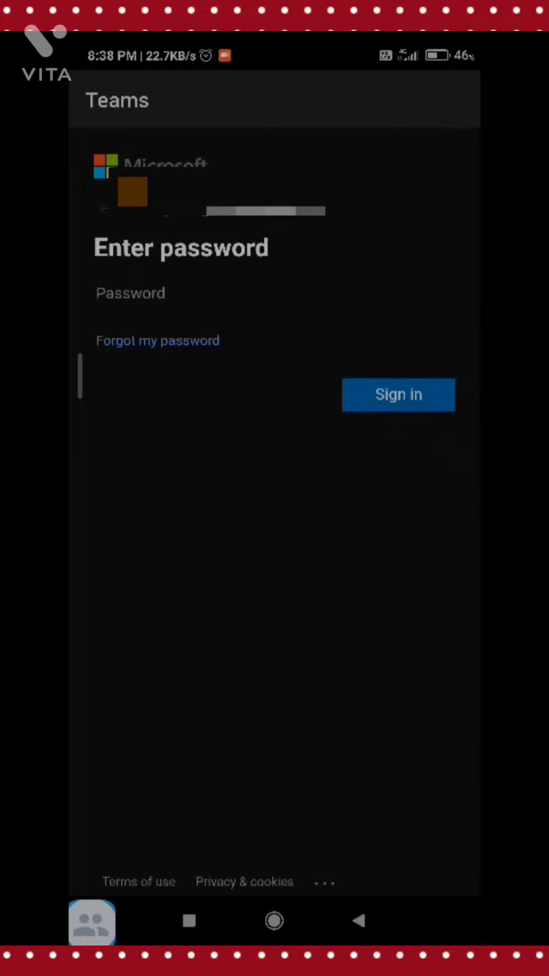
Enter the account password and sign in, reaching the Update your password form
left_click(131, 293)
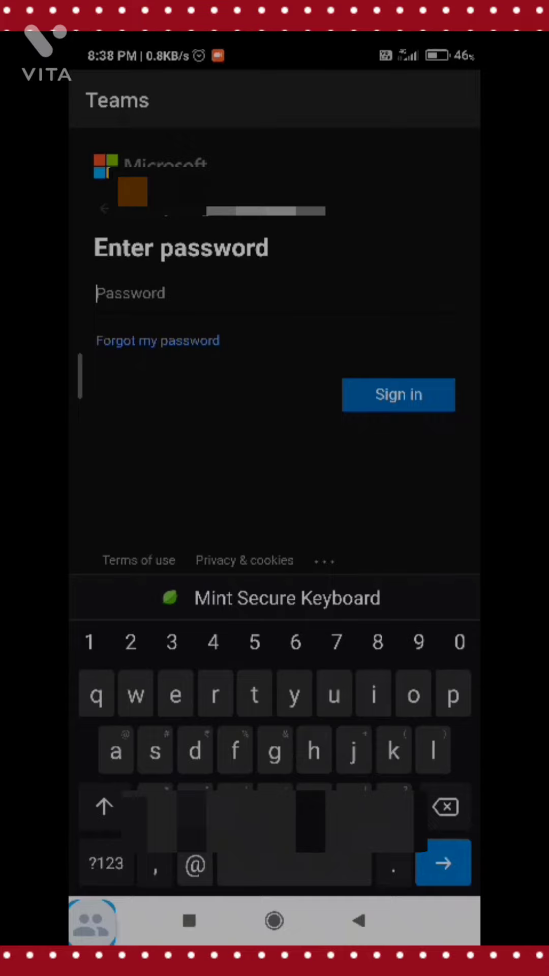
left_click(104, 807)
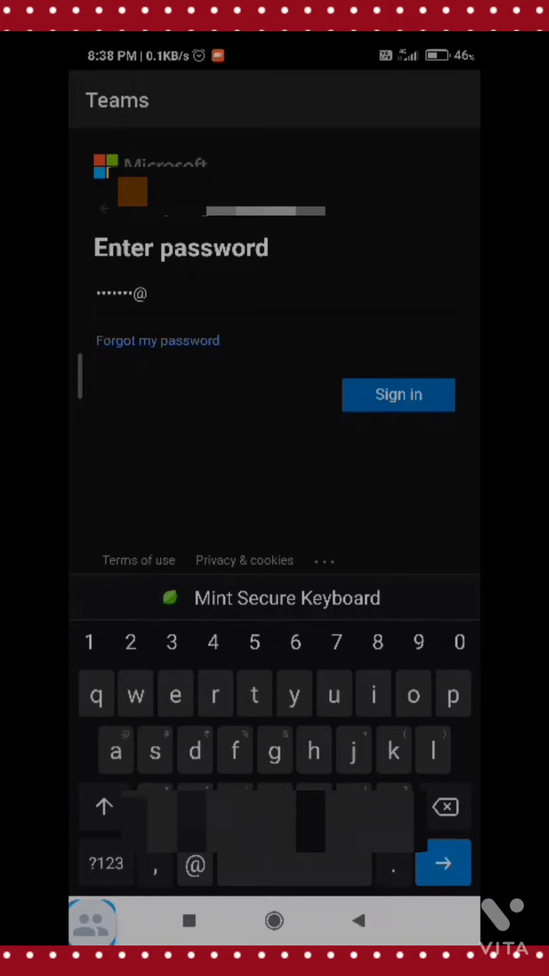
type("5")
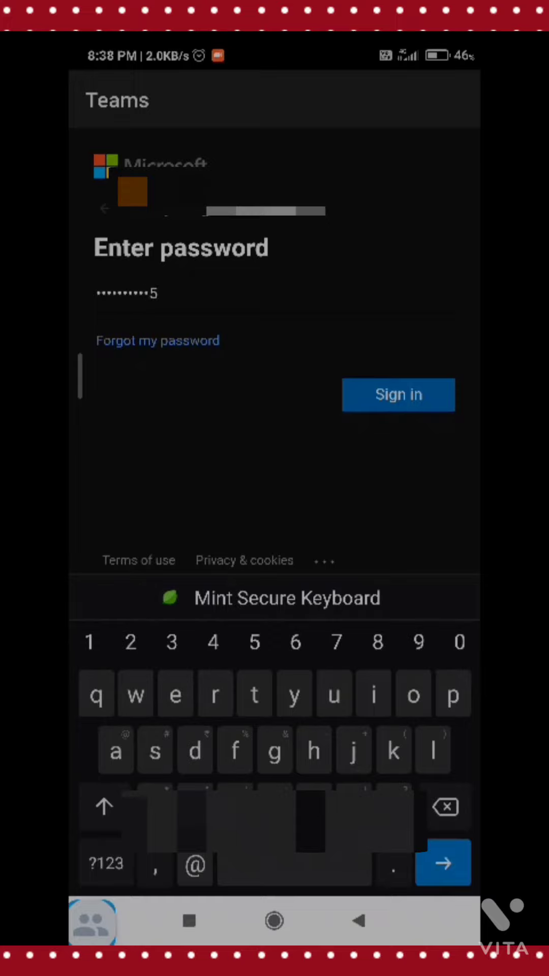
left_click(398, 395)
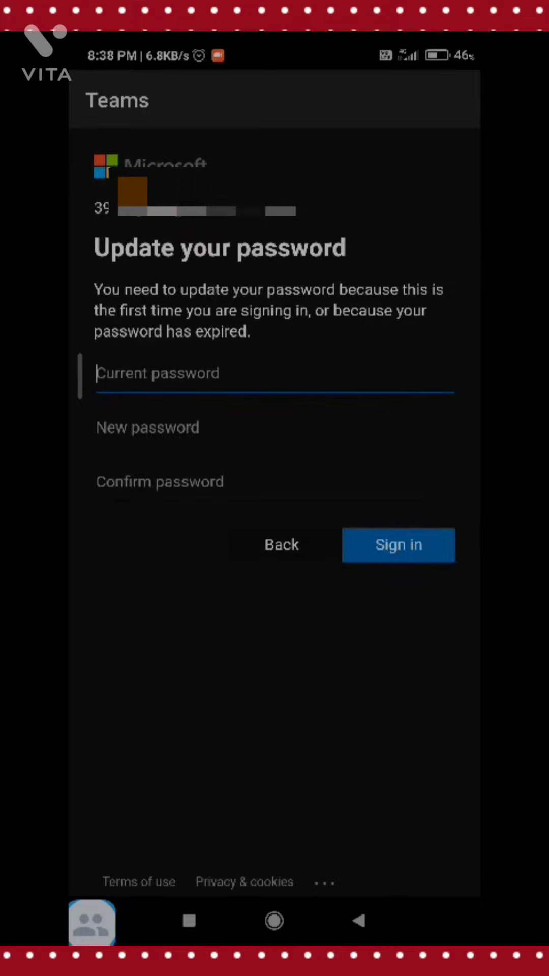
Fill in the Current password field on the update form
left_click(273, 373)
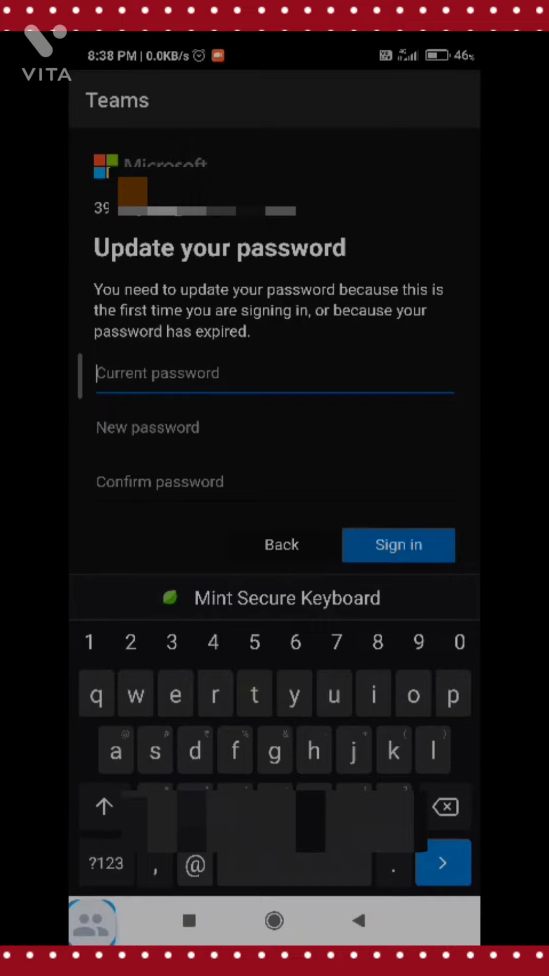
type("e")
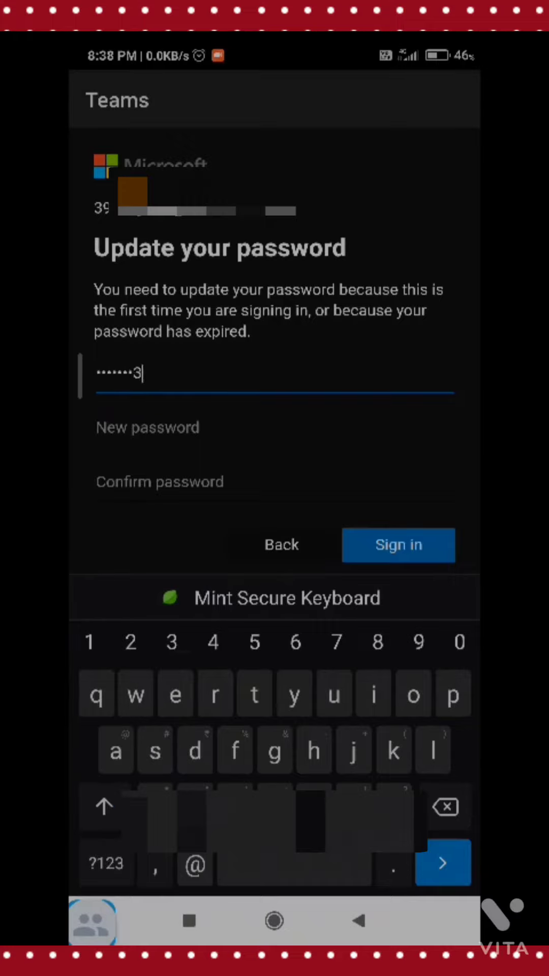
type("5")
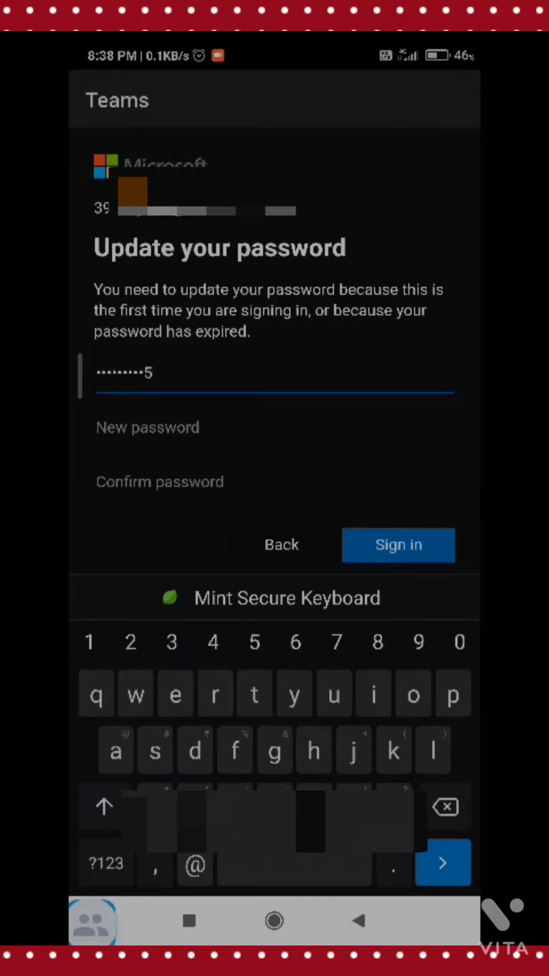
key("backspace")
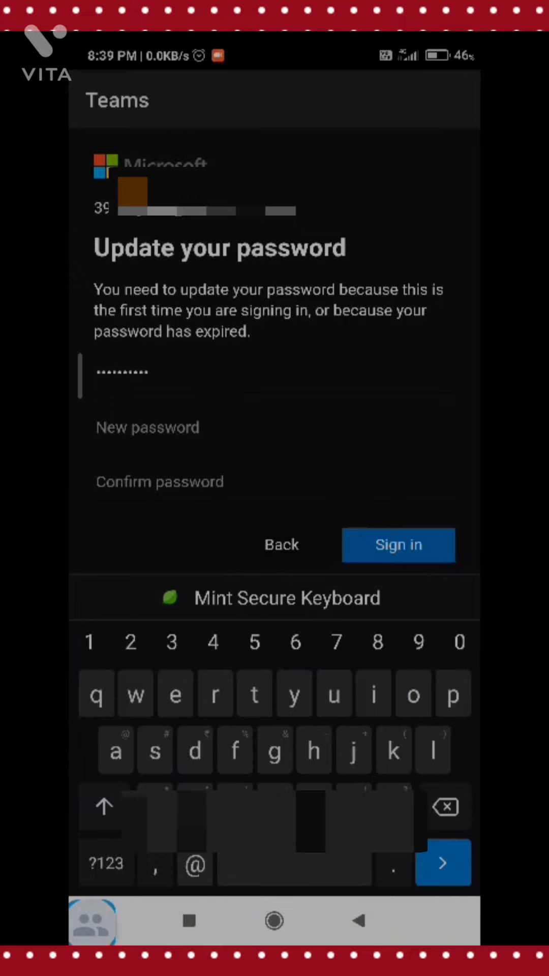
Enter the new password and begin retyping it in Confirm password
type("c")
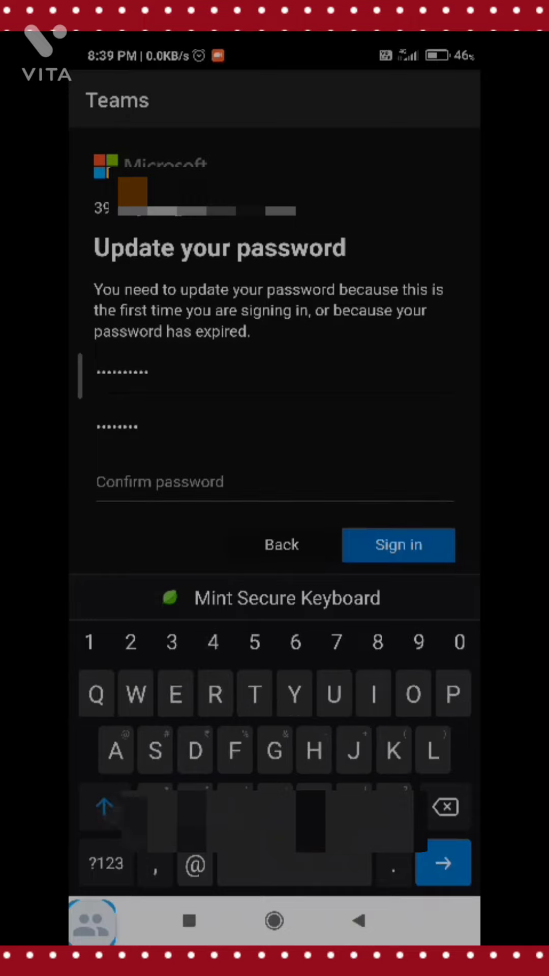
left_click(274, 749)
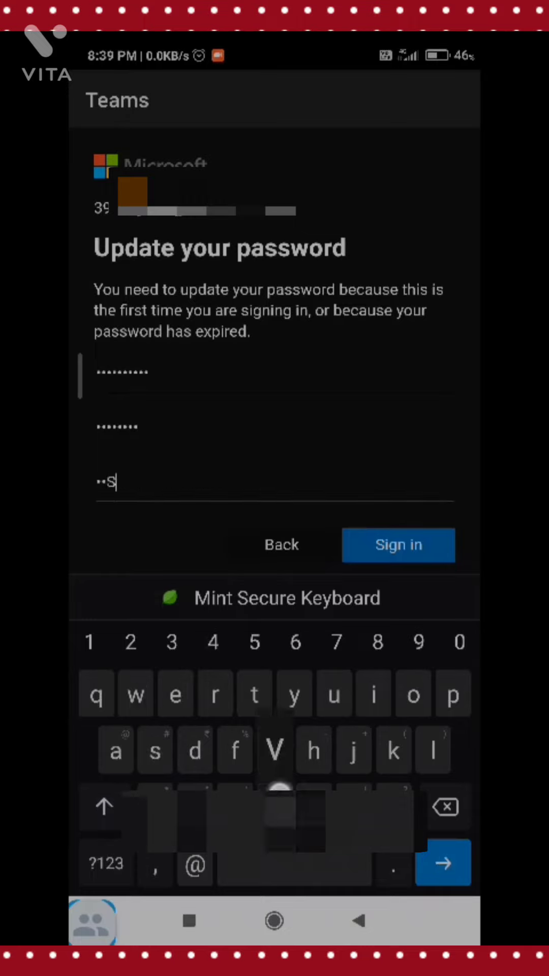